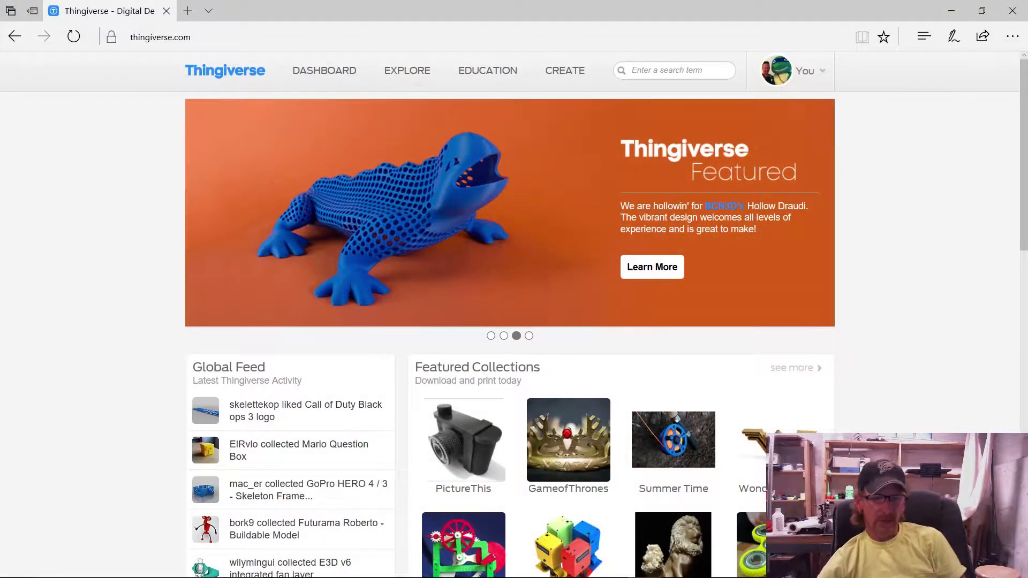
- From the full Recently Made list, open the Semi-Circular Anet A8 Fan Duct make
scroll(down, 3)
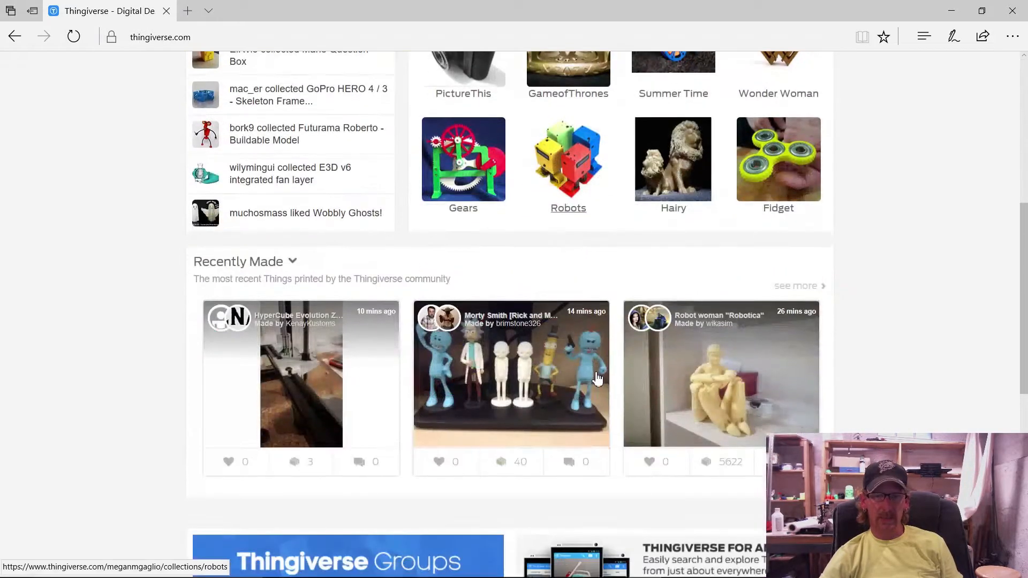
click(796, 286)
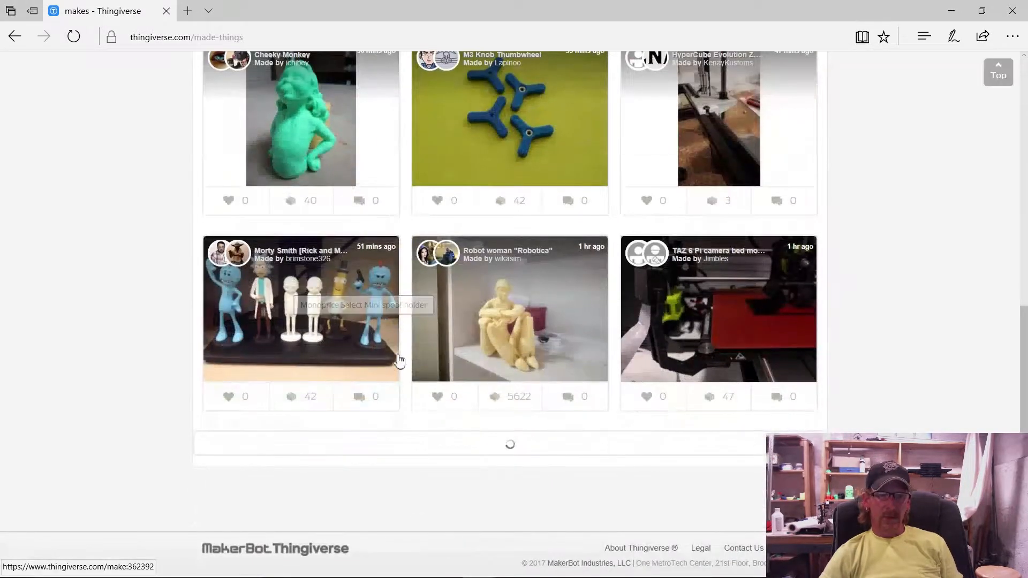
scroll(down, 3)
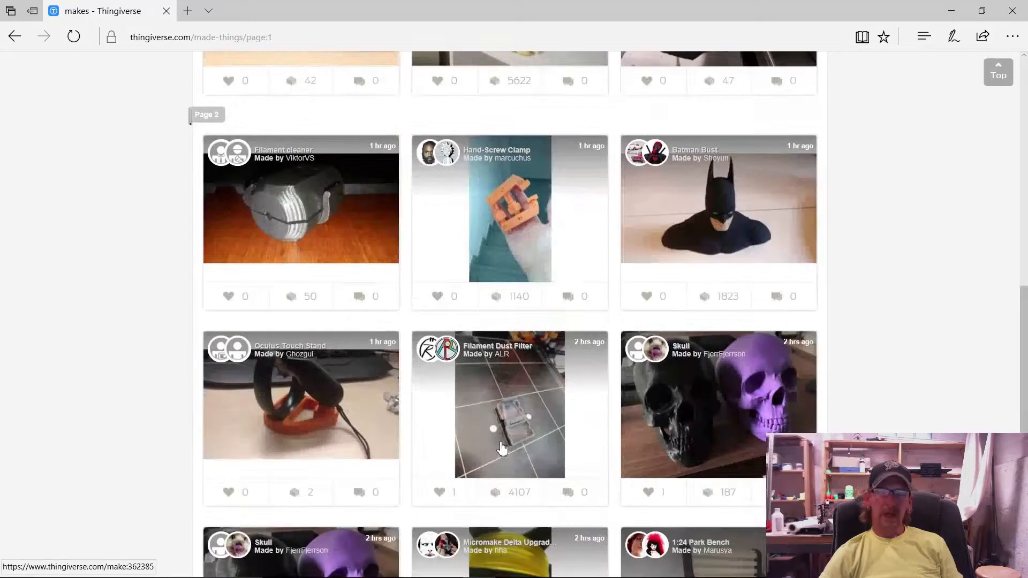
scroll(down, 3)
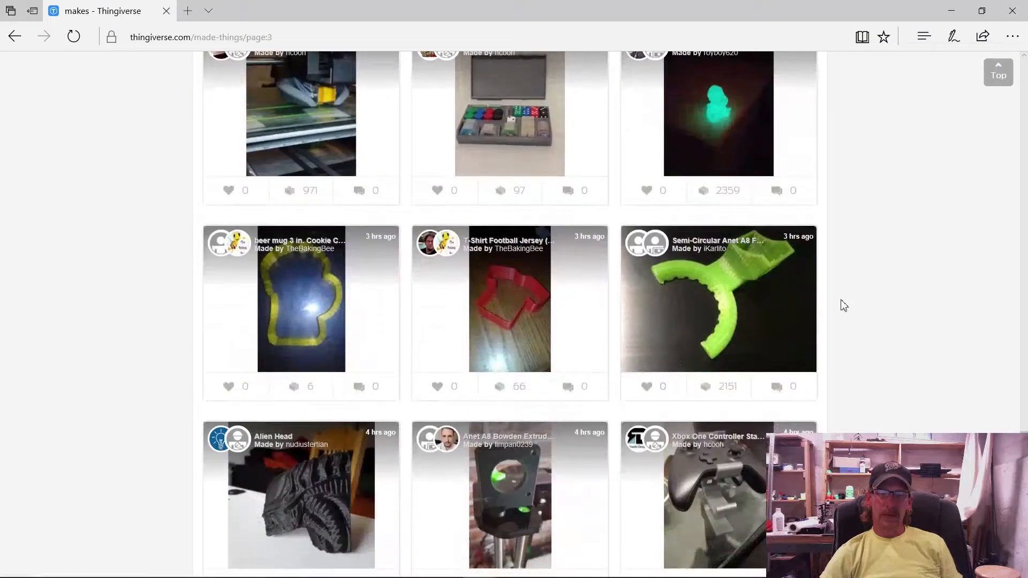
click(718, 304)
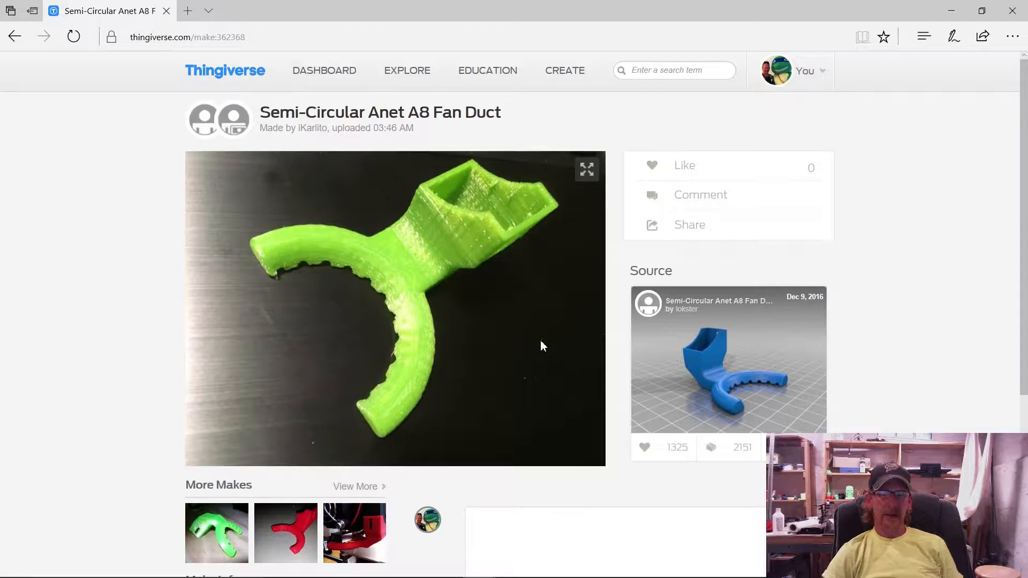
mouse_move(512, 335)
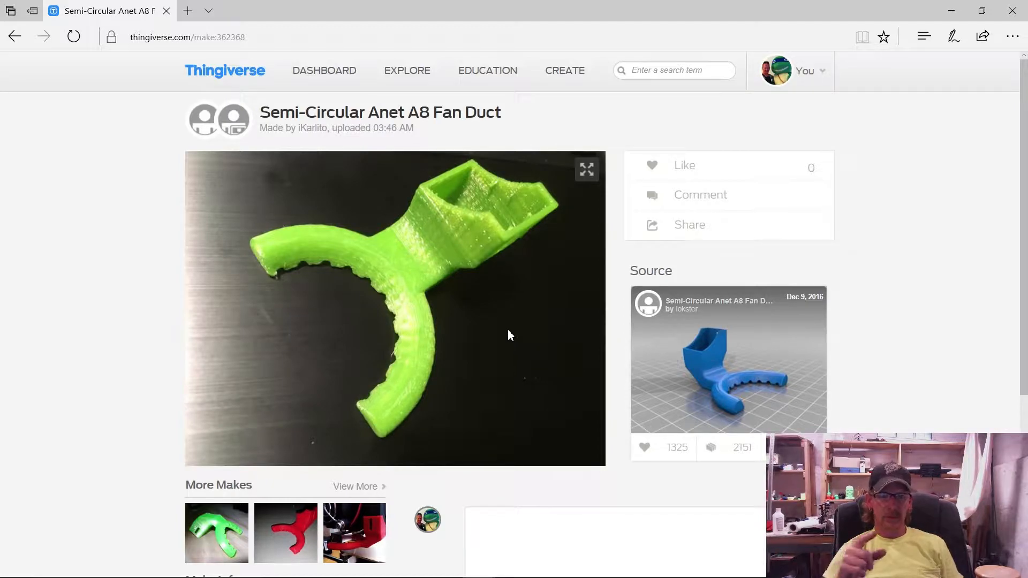
mouse_move(749, 324)
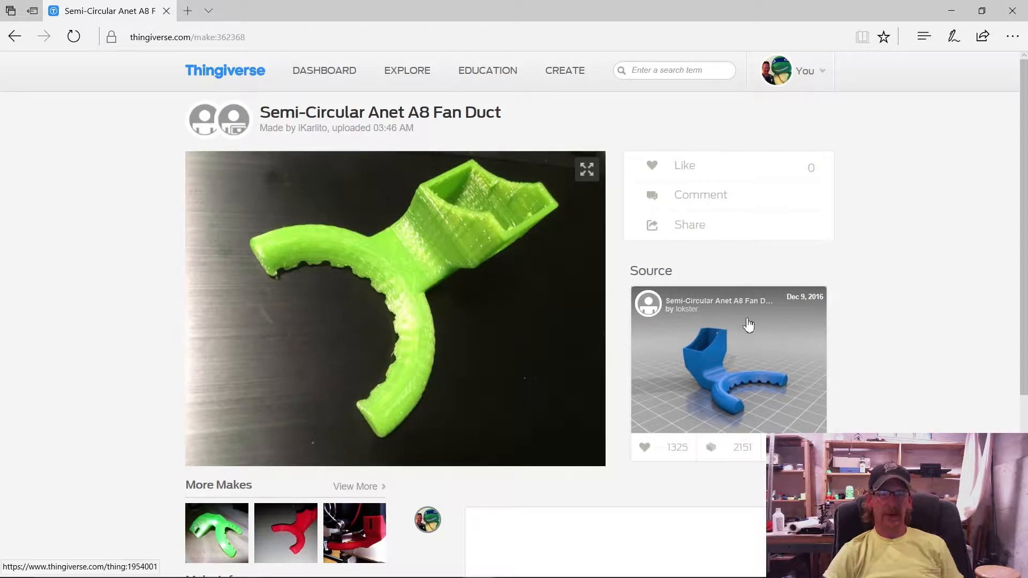
- Go to the make's source design and download all its files as a zip
click(728, 360)
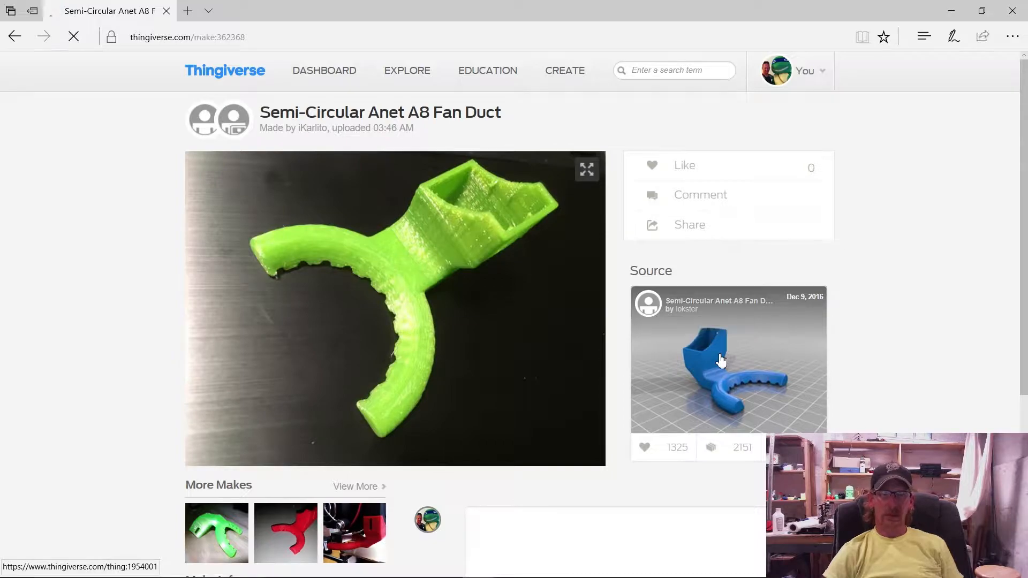
click(721, 360)
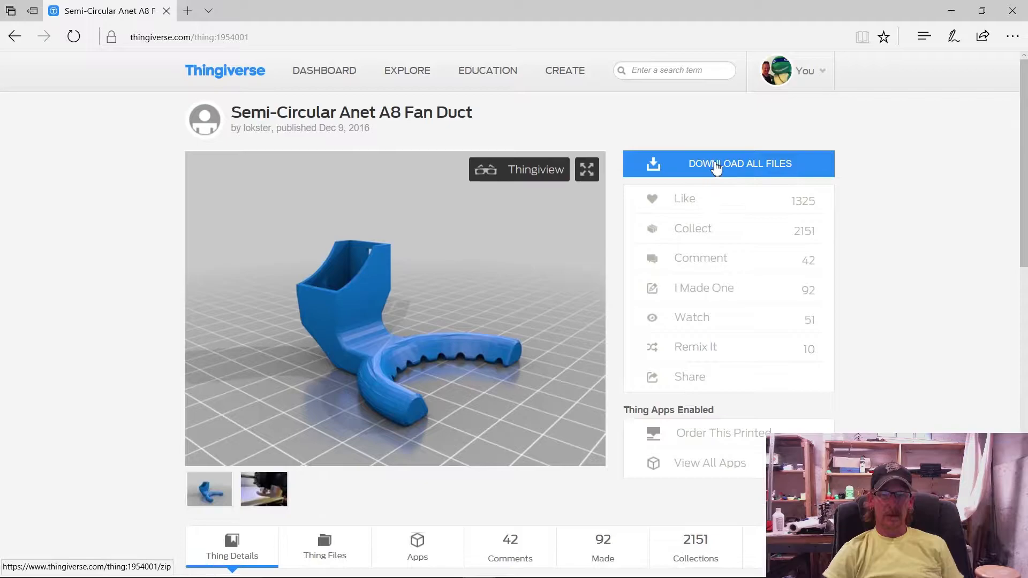
click(717, 164)
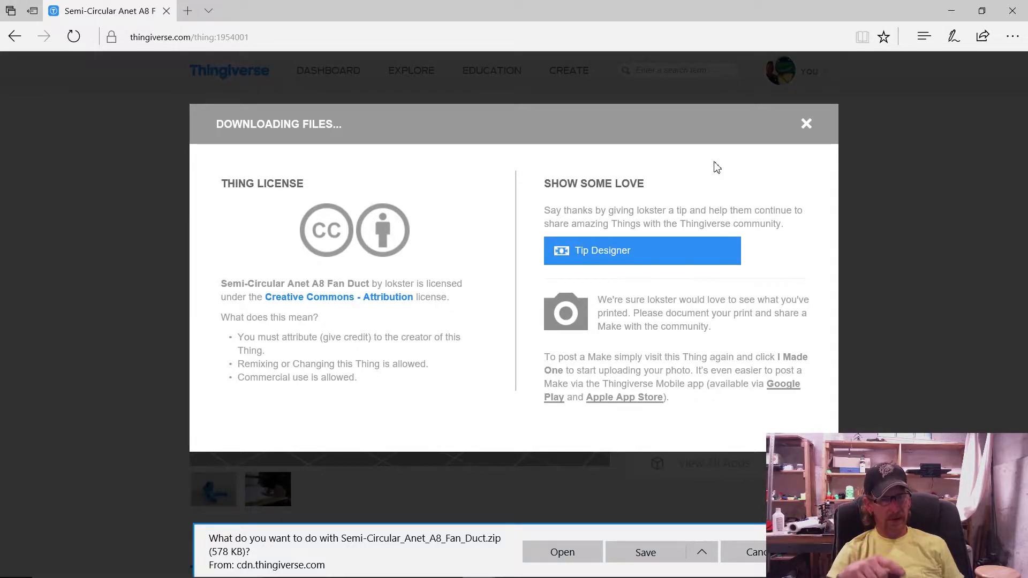
mouse_move(734, 497)
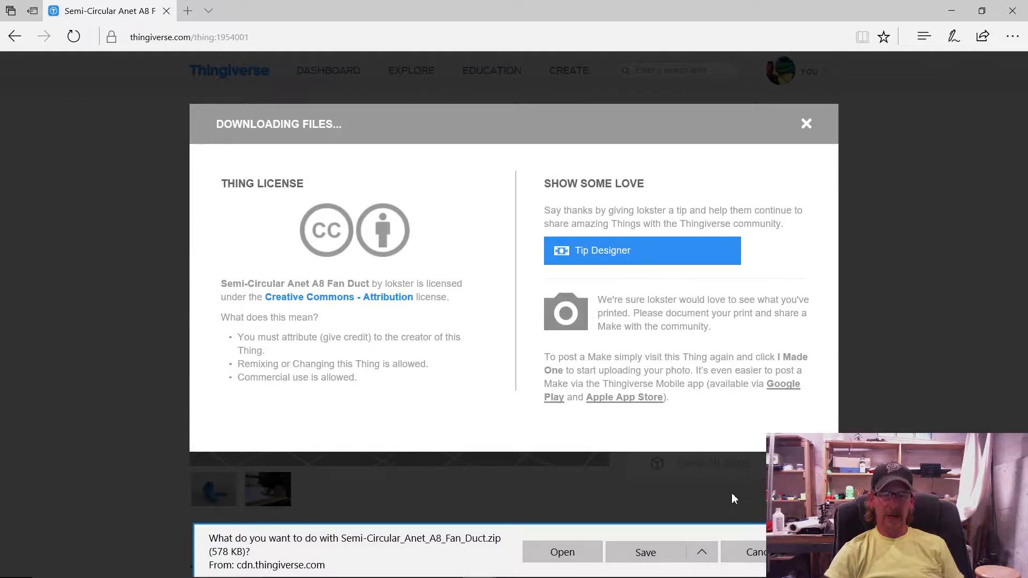
- Save the zip into Documents > 3d designs > zip files, replacing the existing copy
click(702, 553)
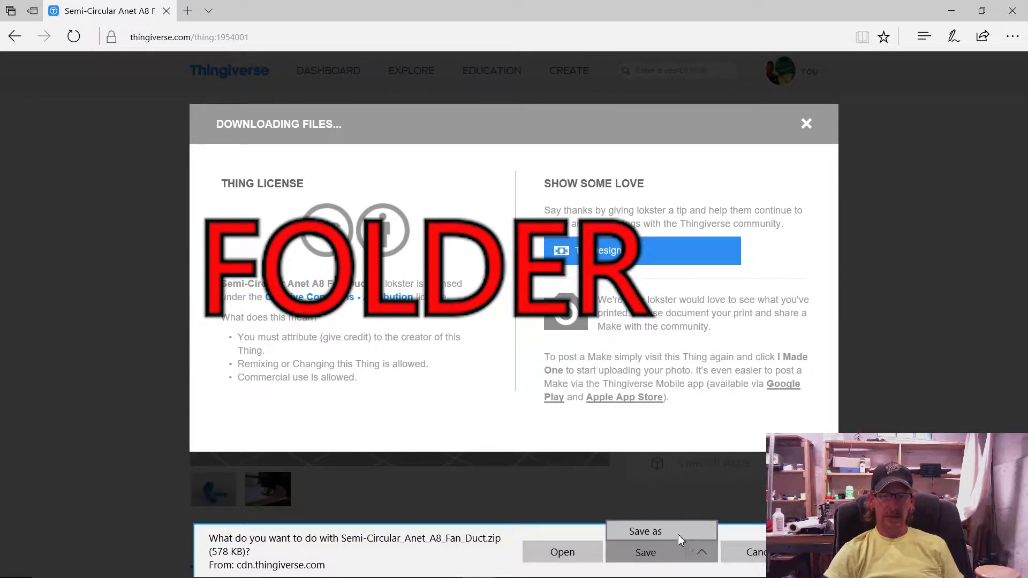
click(644, 531)
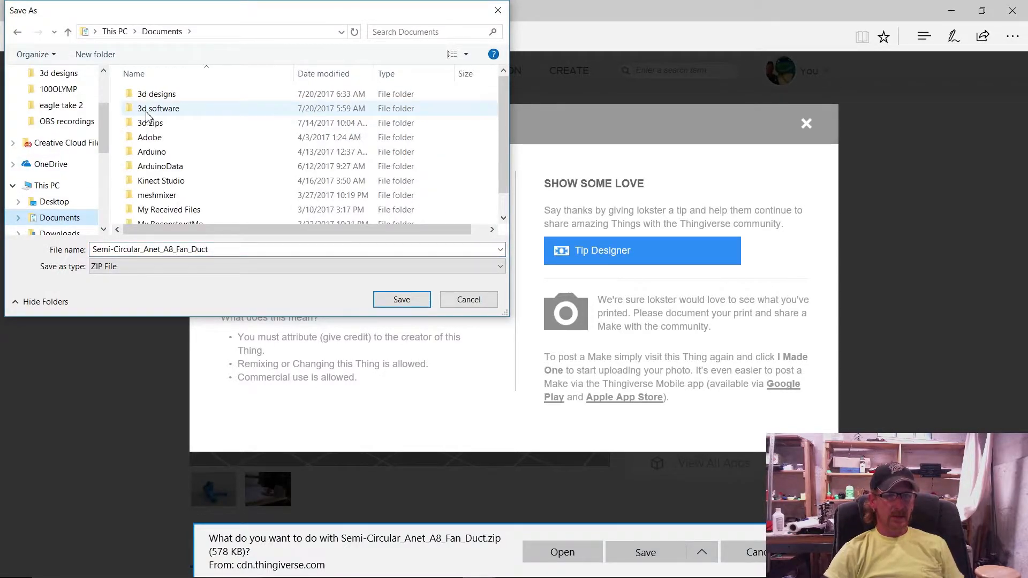
click(156, 94)
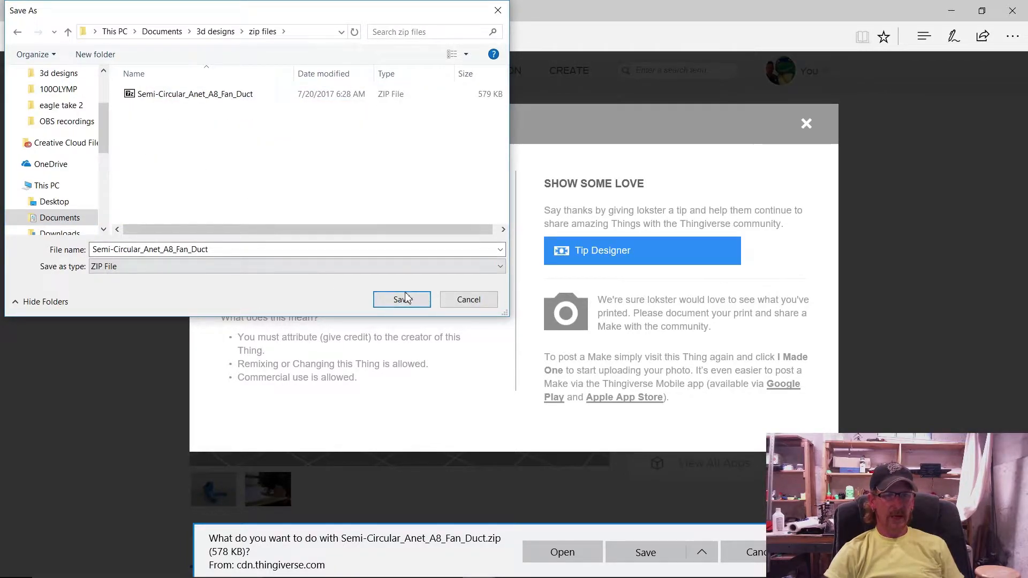
click(401, 300)
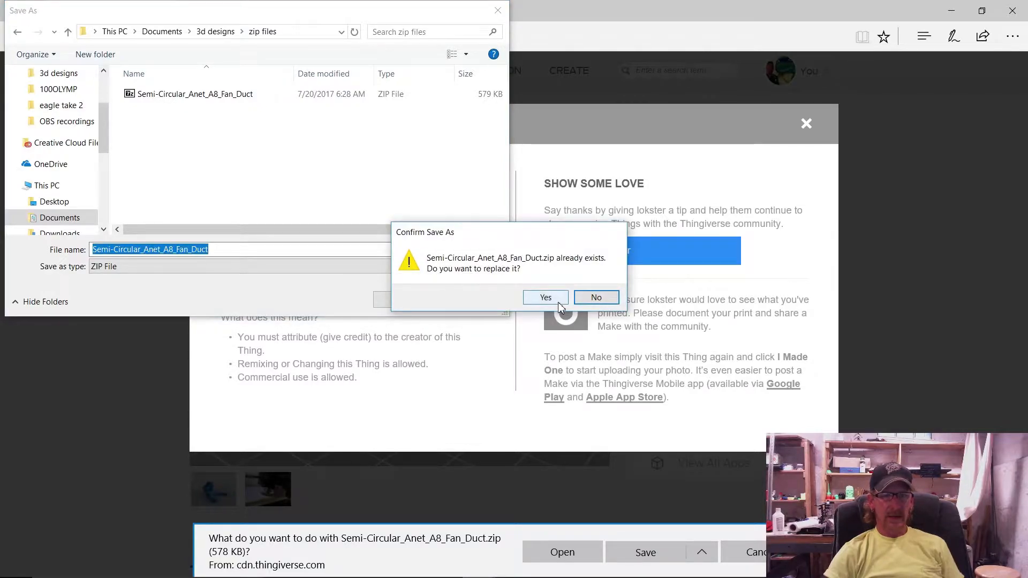
click(545, 298)
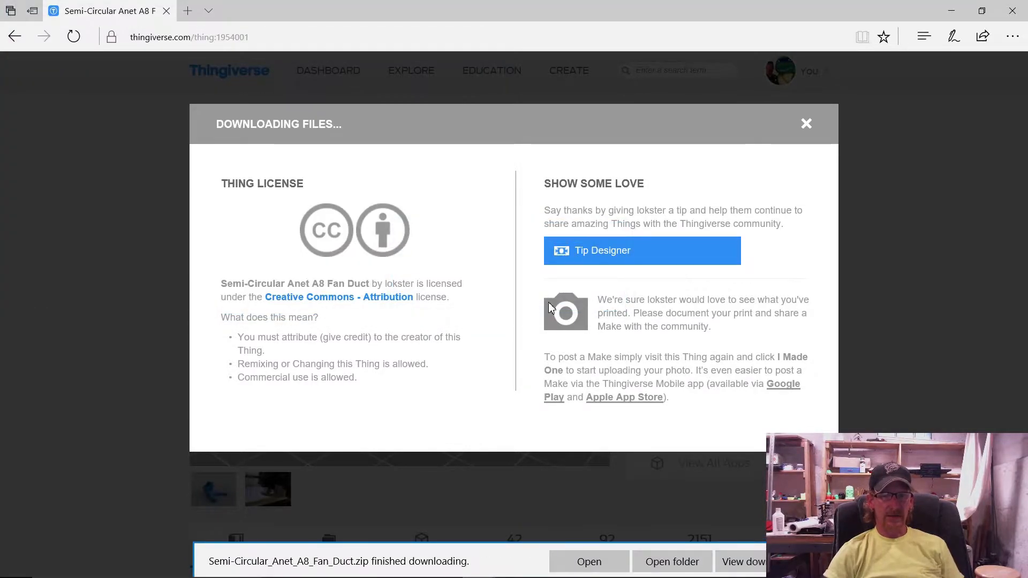
mouse_move(591, 321)
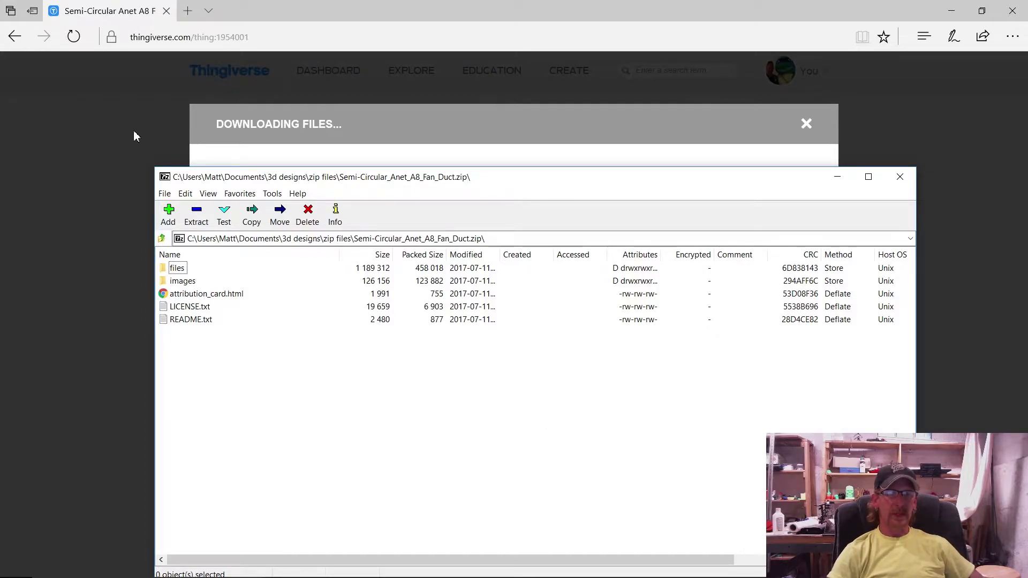
click(298, 194)
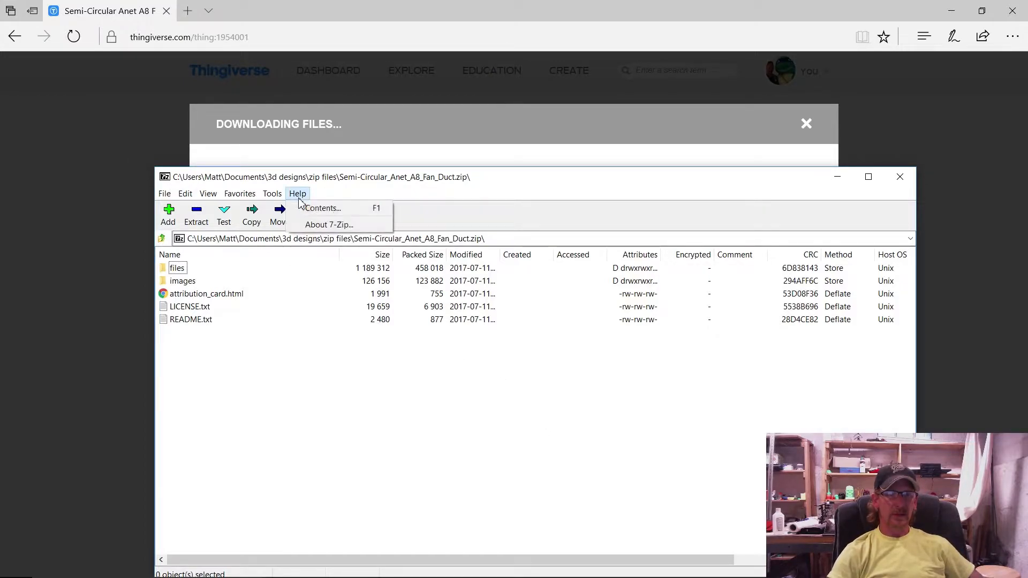
click(329, 224)
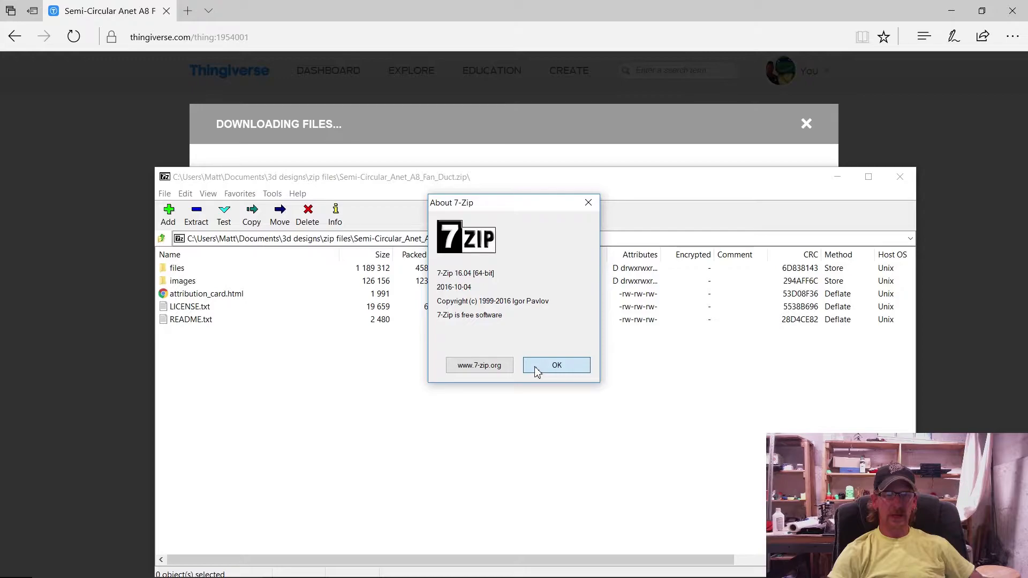
click(557, 365)
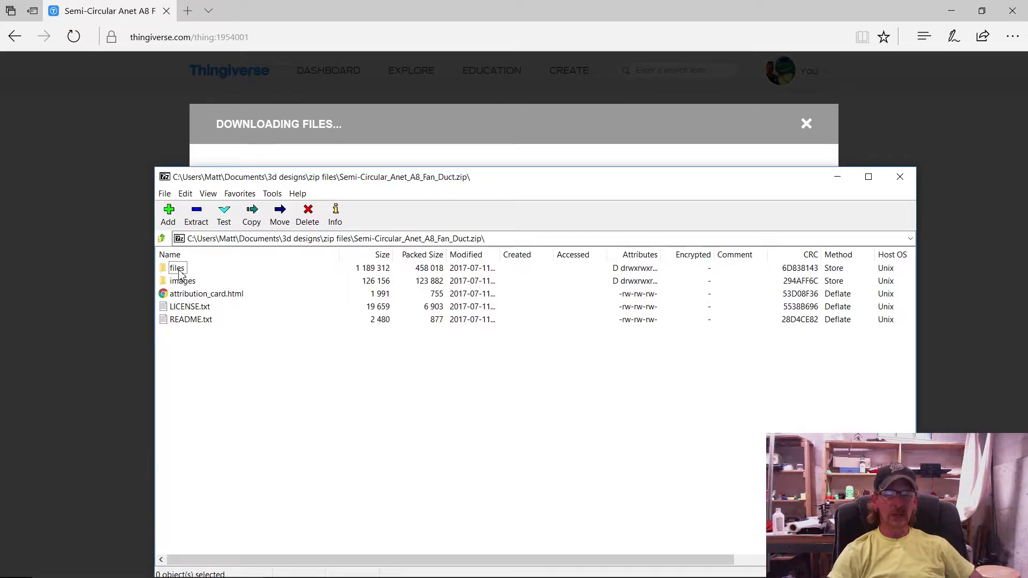
- Inside the archive's files folder, select Semi-Circular_Anet_A8_Fan_Duct.stl for copying
double_click(176, 267)
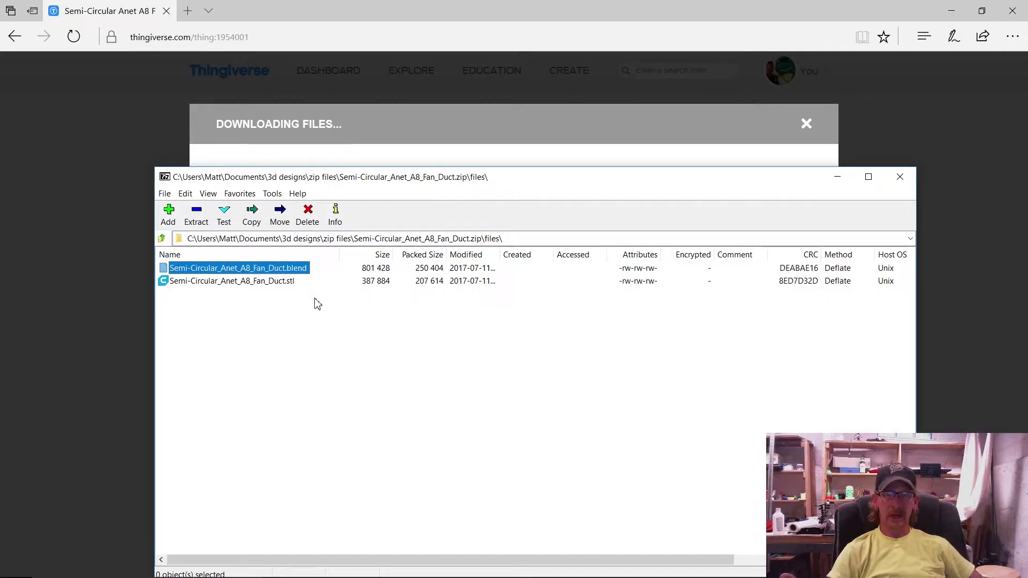
mouse_move(272, 283)
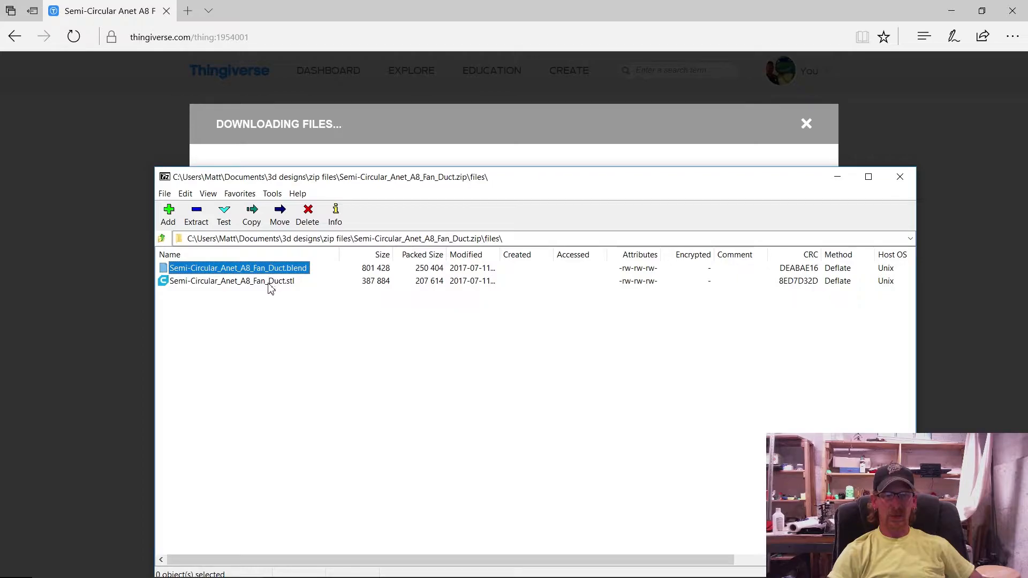
click(231, 281)
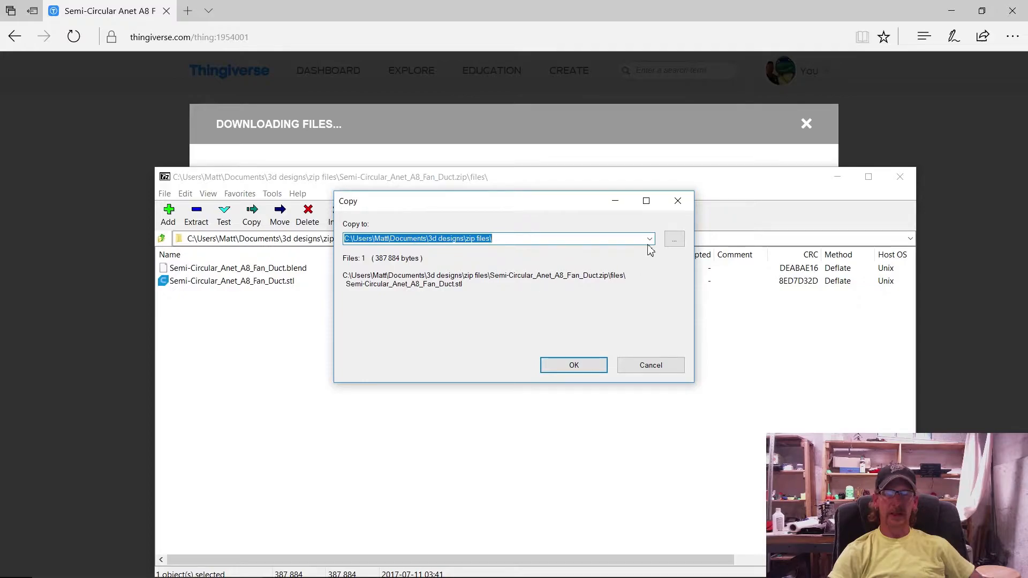
- Extract the STL to Documents\3d designs and close the 7-Zip archive
click(674, 238)
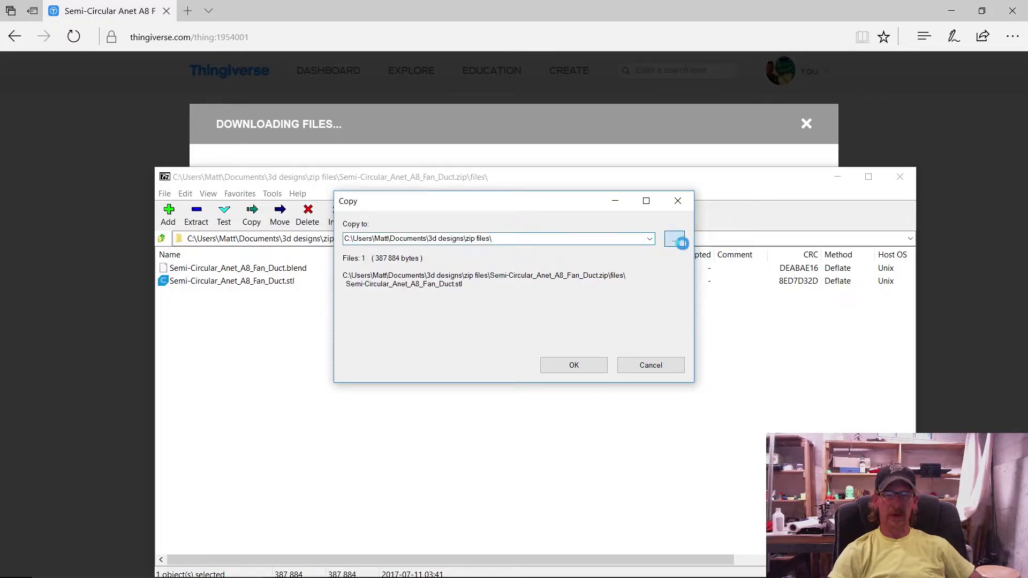
click(675, 238)
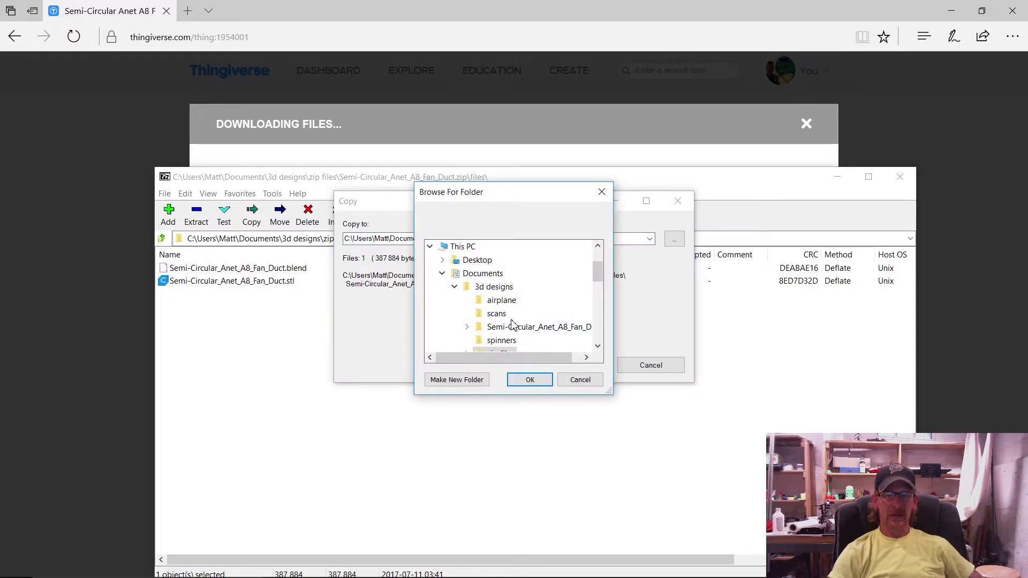
scroll(down, 3)
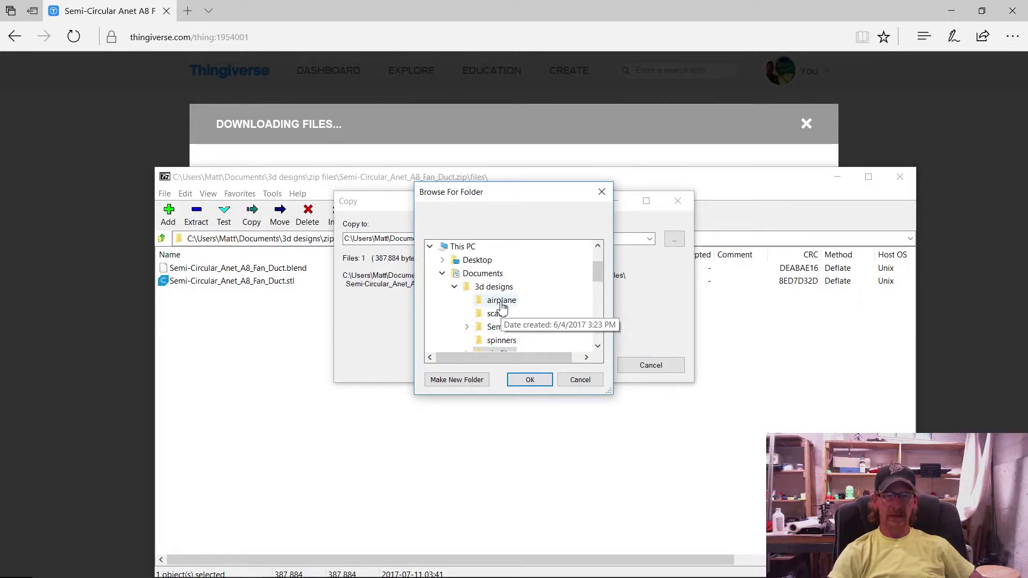
click(495, 287)
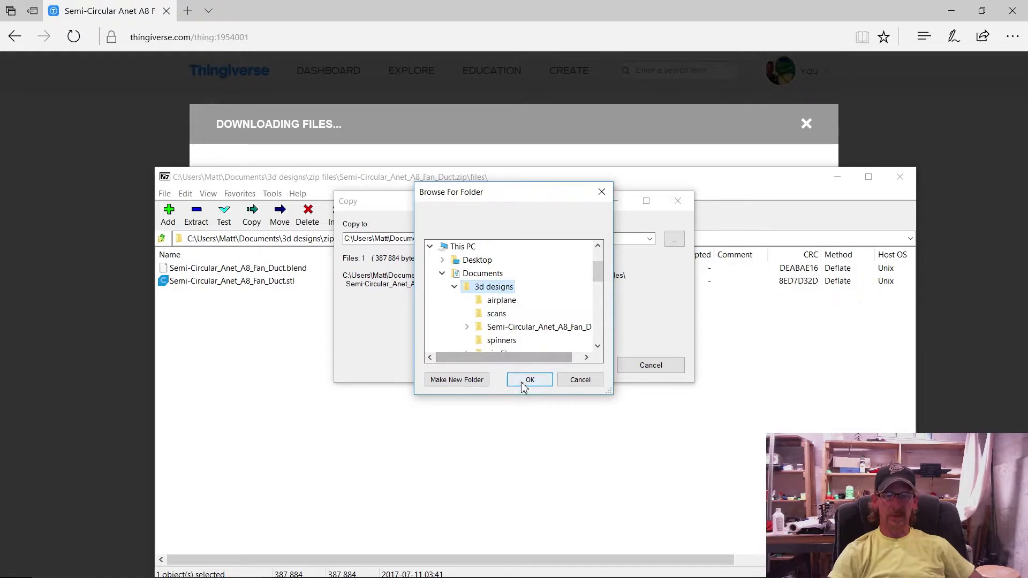
click(529, 379)
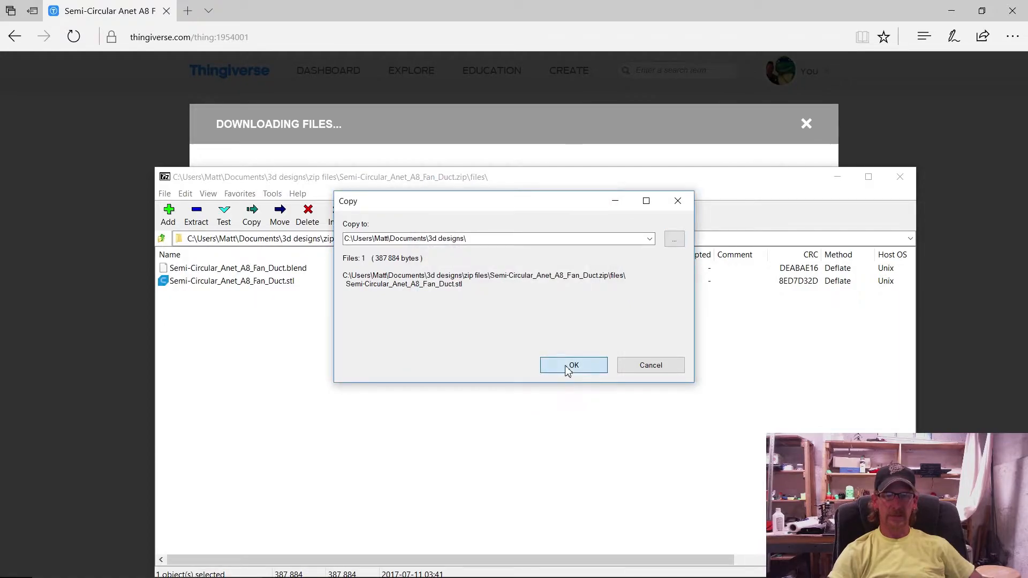
click(573, 365)
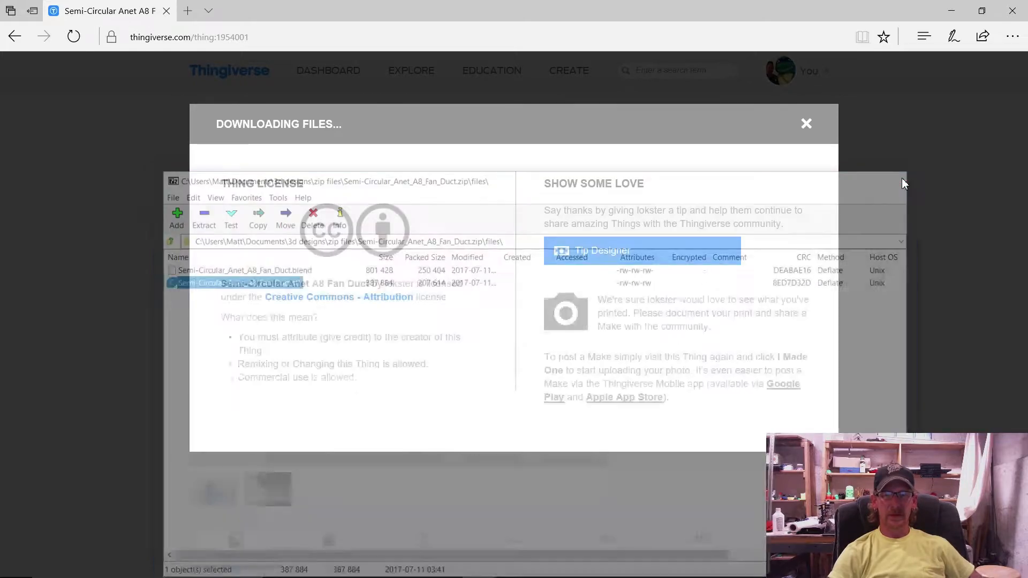
click(805, 123)
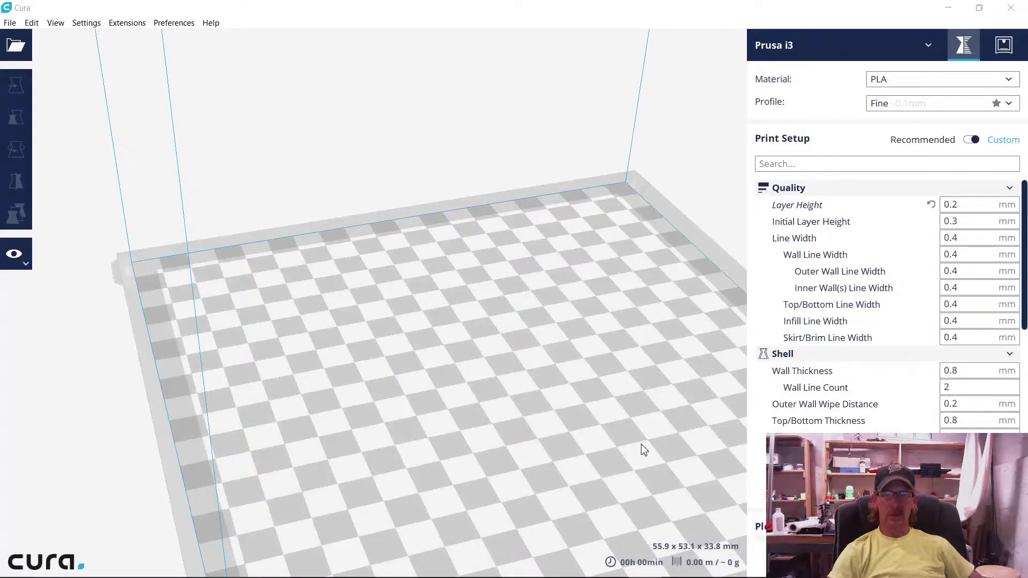
mouse_move(468, 436)
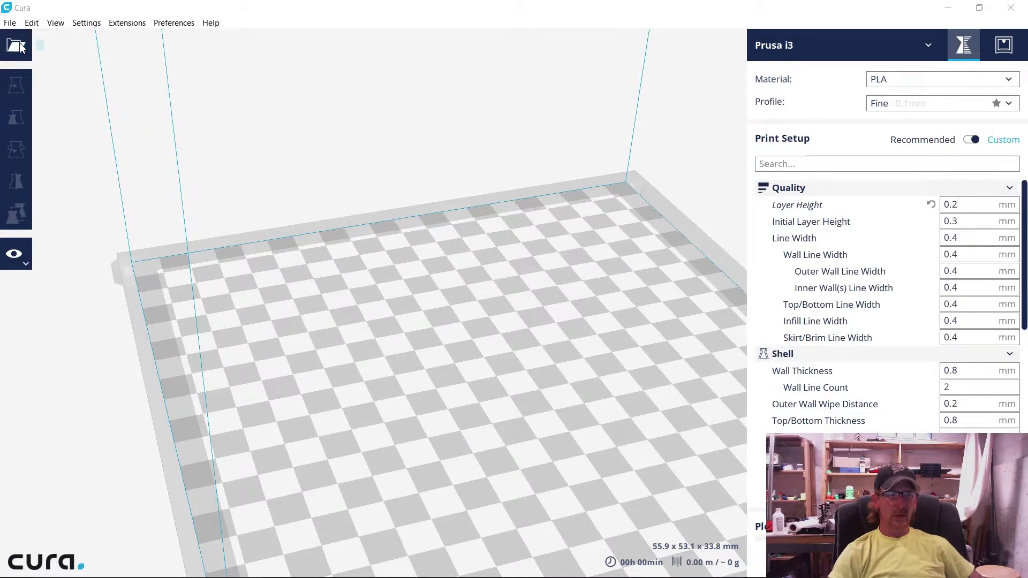
- Load Semi-Circular_Anet_A8_Fan_Duct.stl from the files folder onto the build plate
click(16, 45)
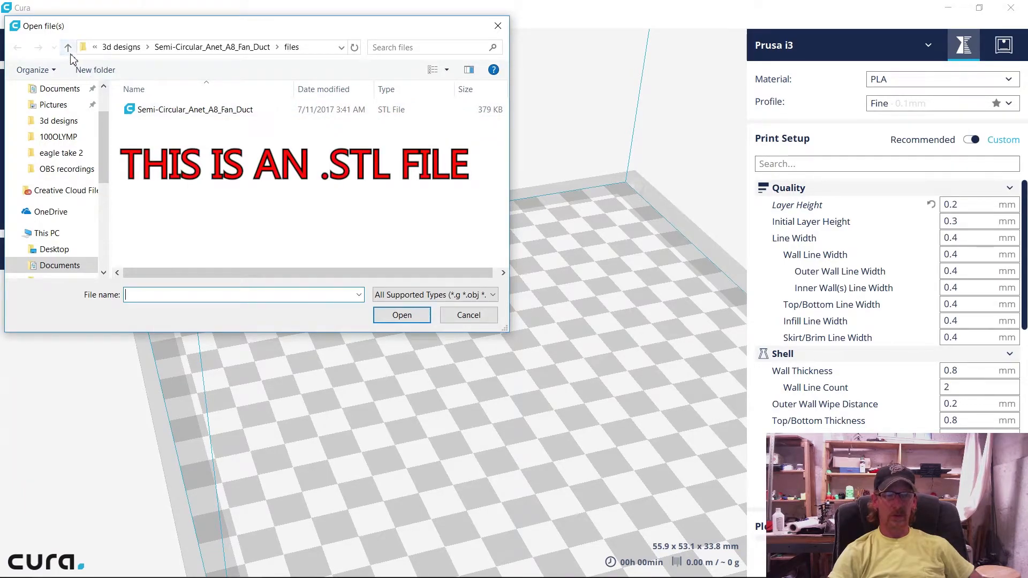
mouse_move(66, 47)
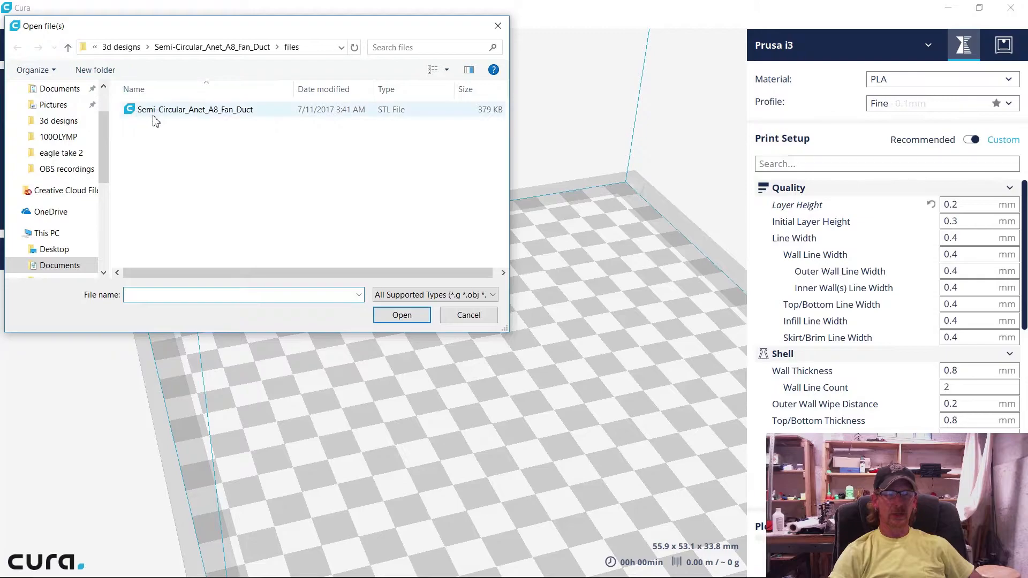
mouse_move(155, 114)
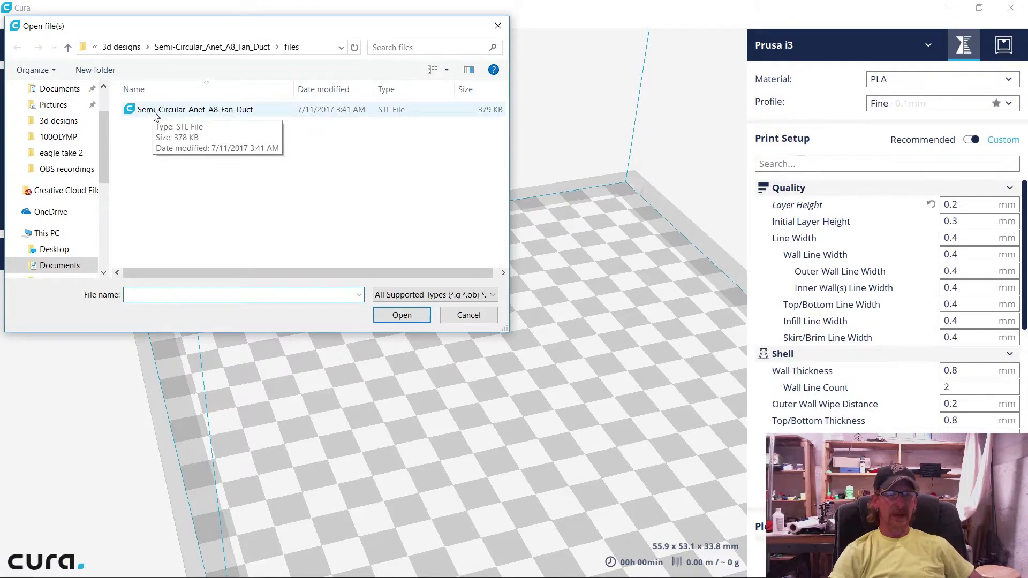
click(195, 109)
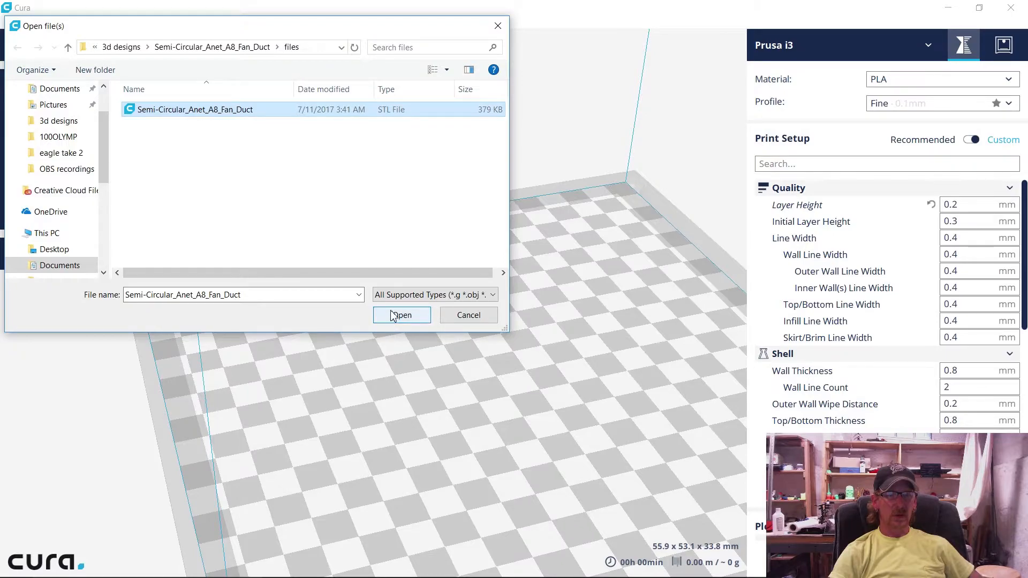
click(401, 315)
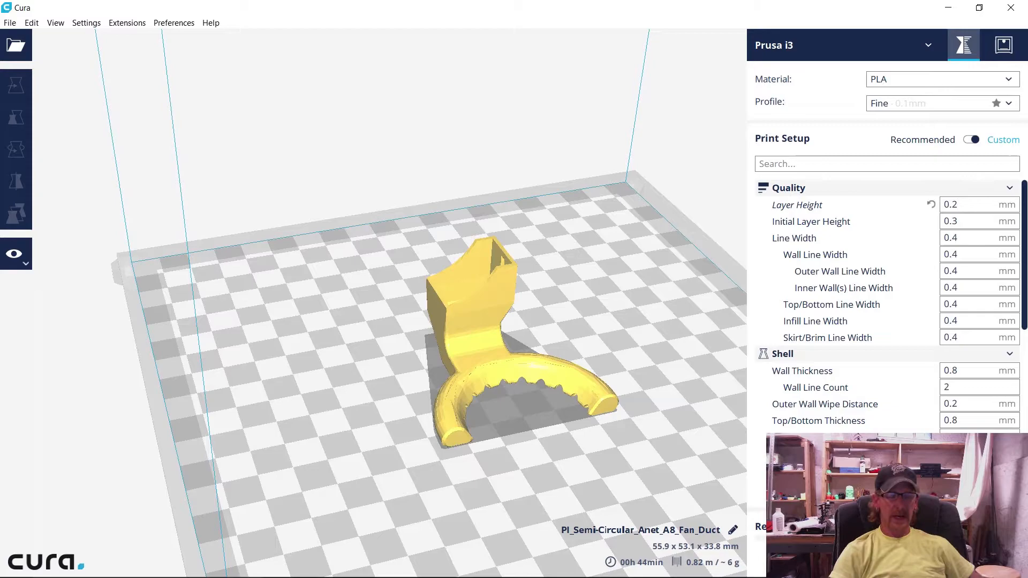
click(968, 205)
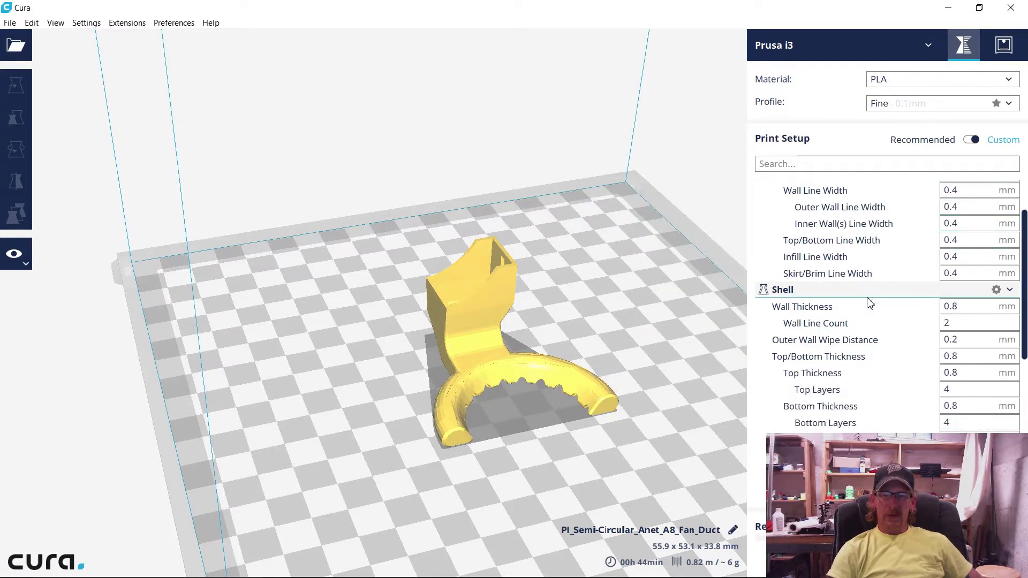
scroll(down, 3)
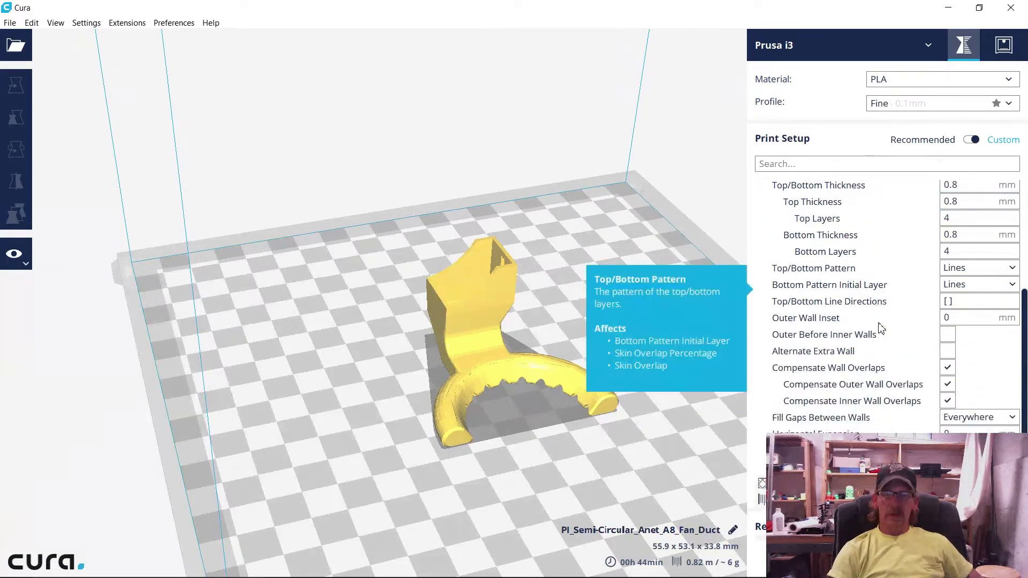
scroll(down, 3)
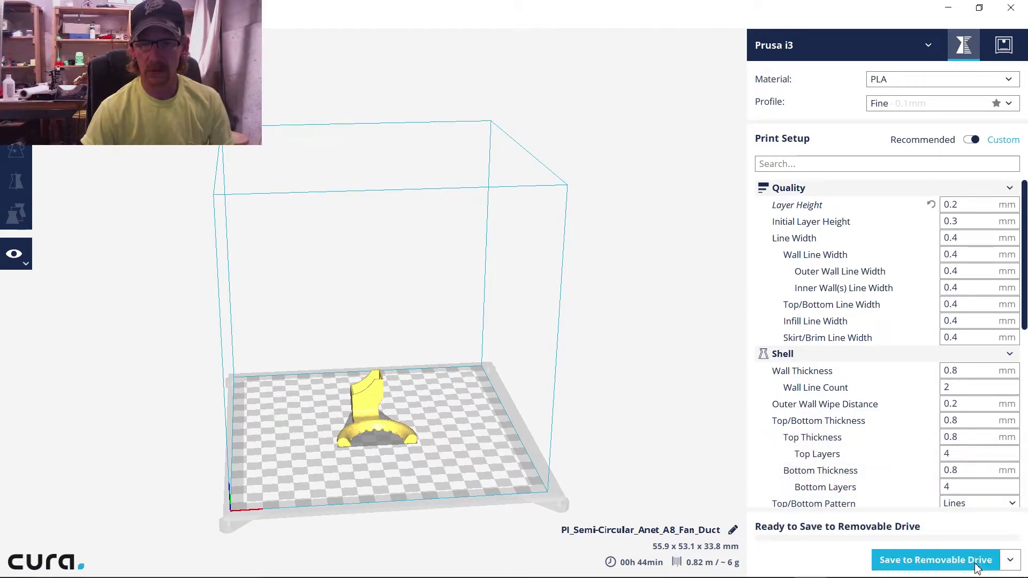
- Save the sliced print to the removable drive as PI_Semi-Circular_Anet_A8_Fan_Duct.gcode
click(936, 560)
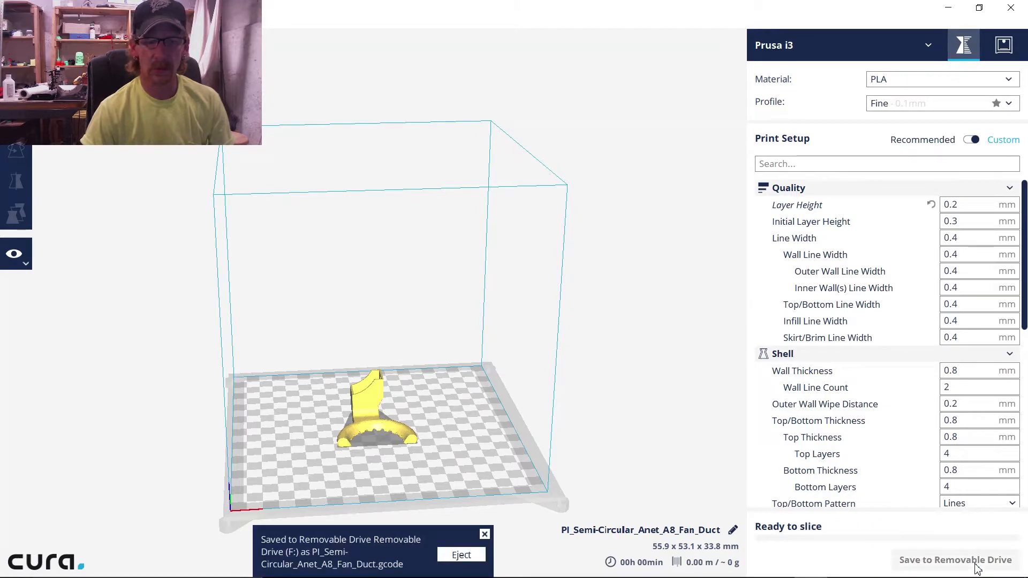